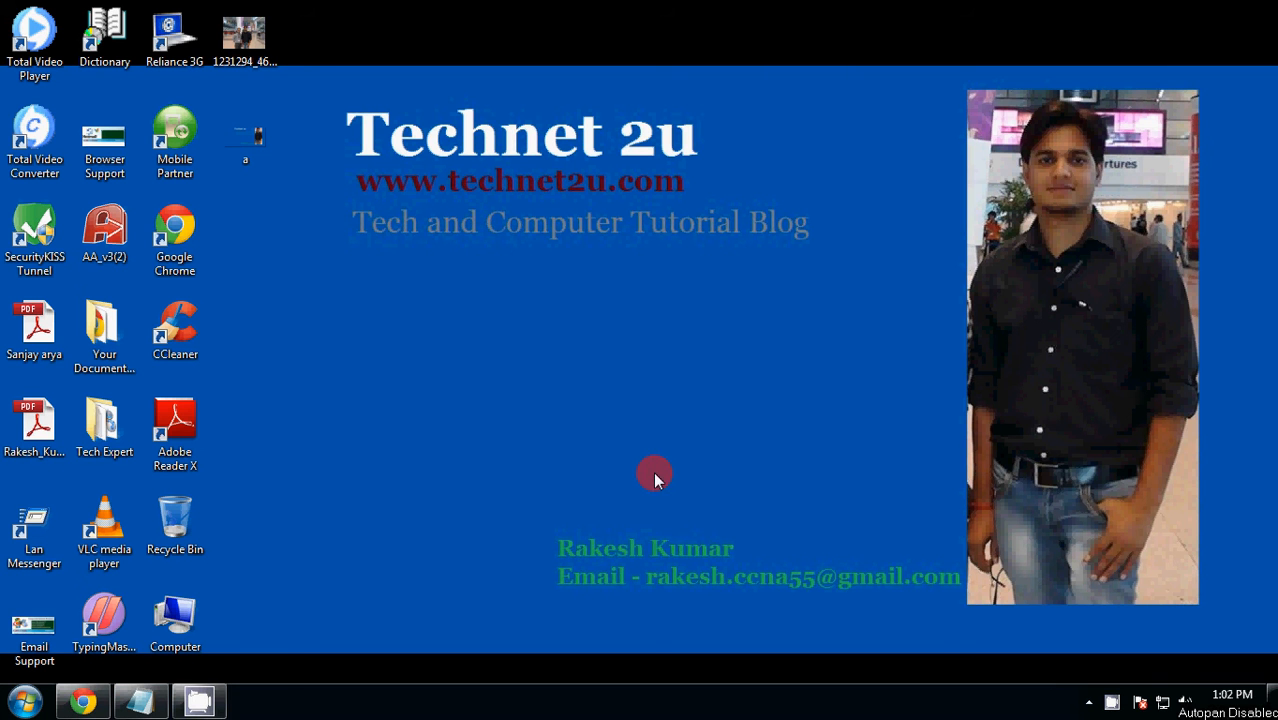
mouse_move(600, 175)
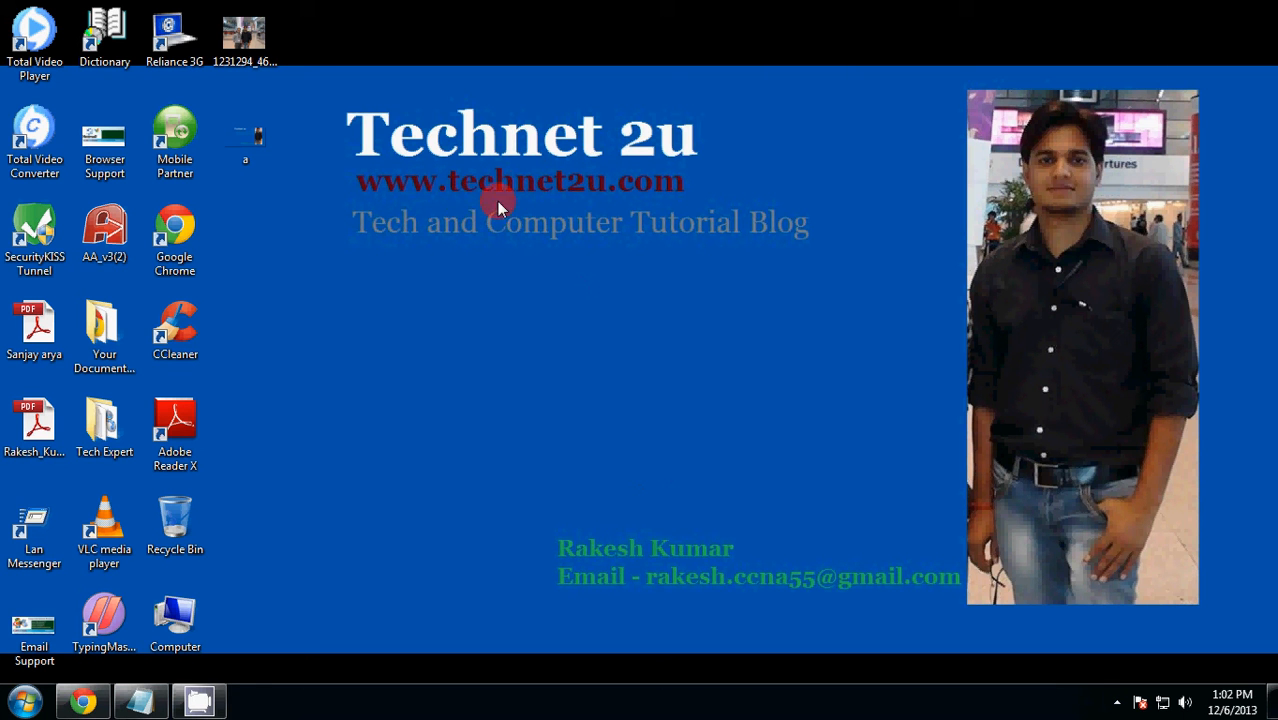
mouse_move(398, 250)
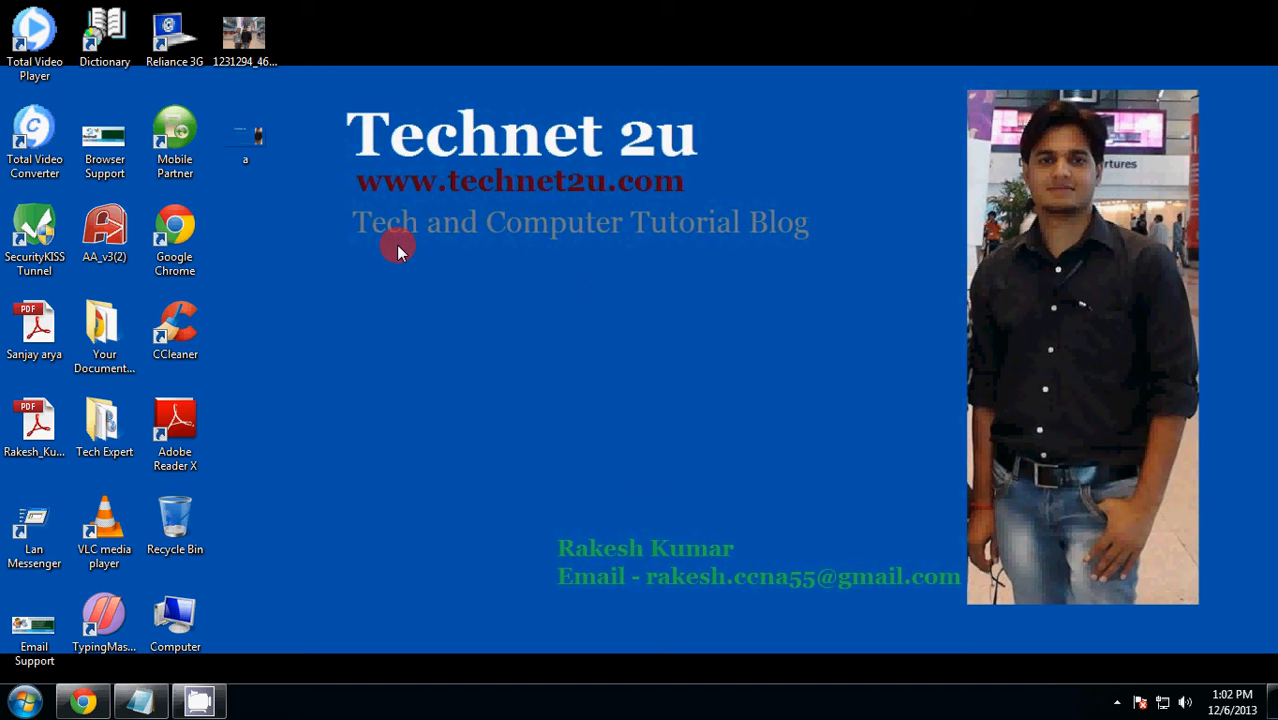
mouse_move(504, 573)
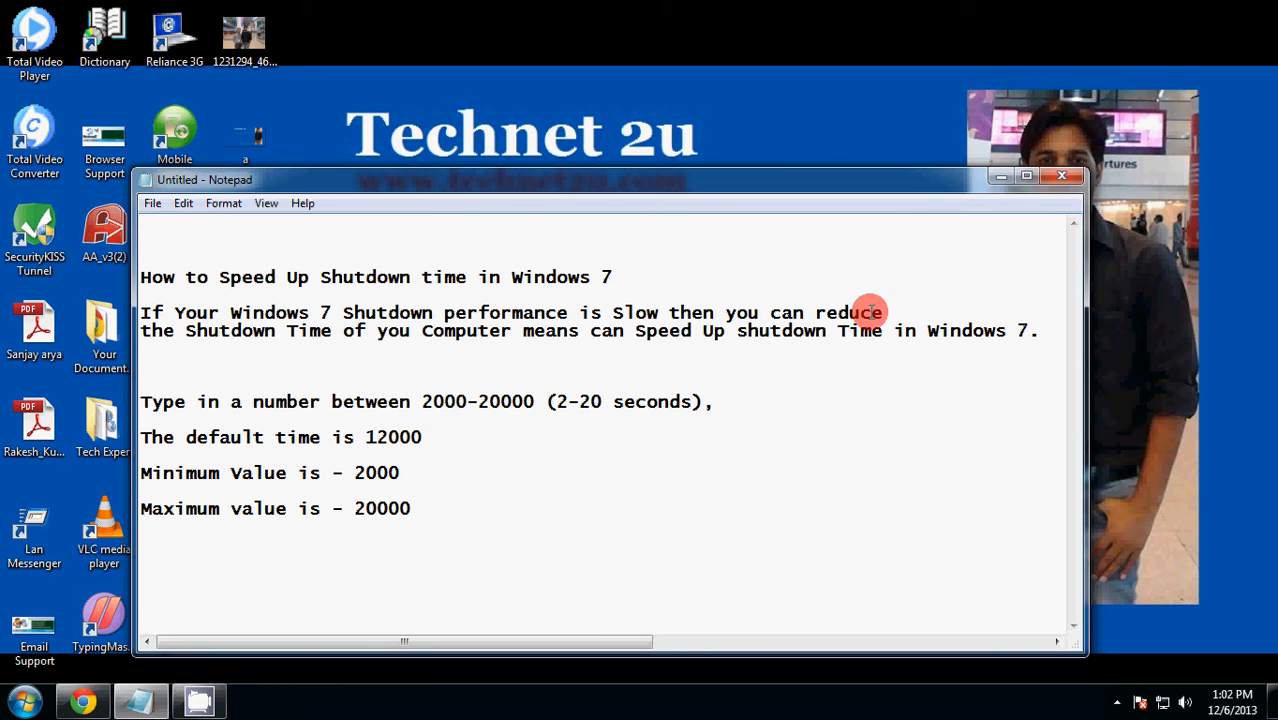
mouse_move(438, 339)
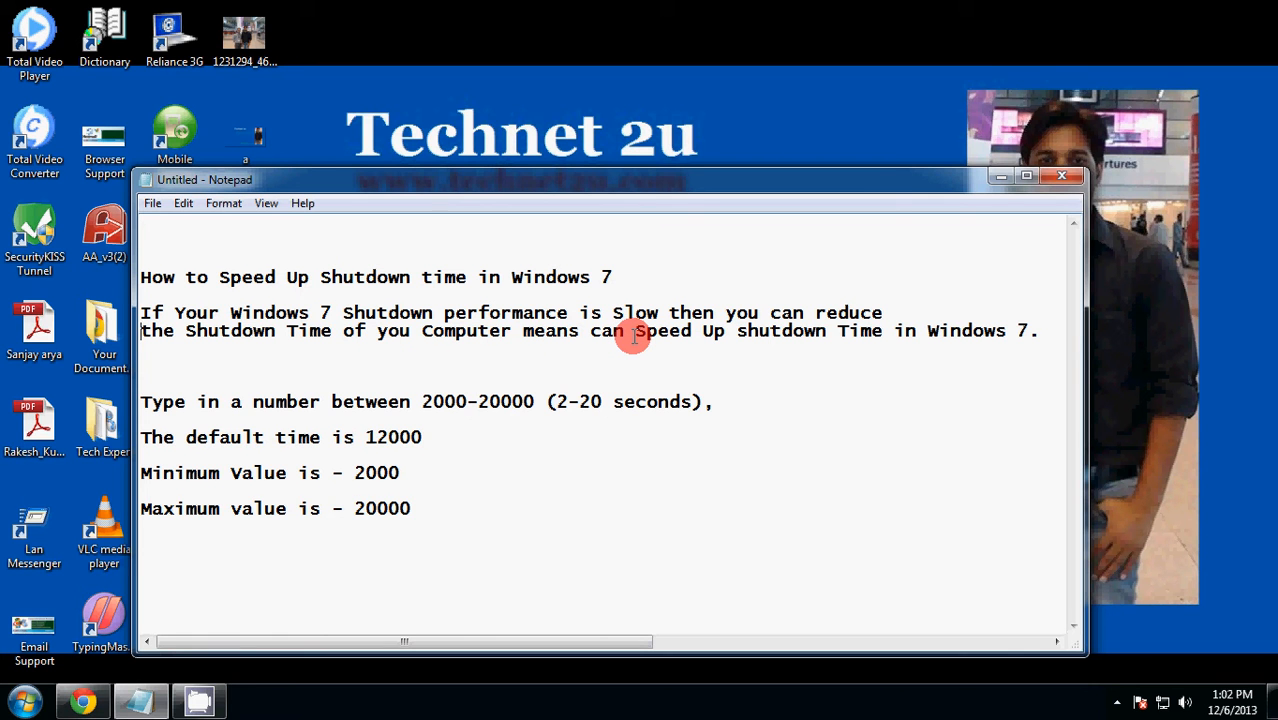
mouse_move(963, 331)
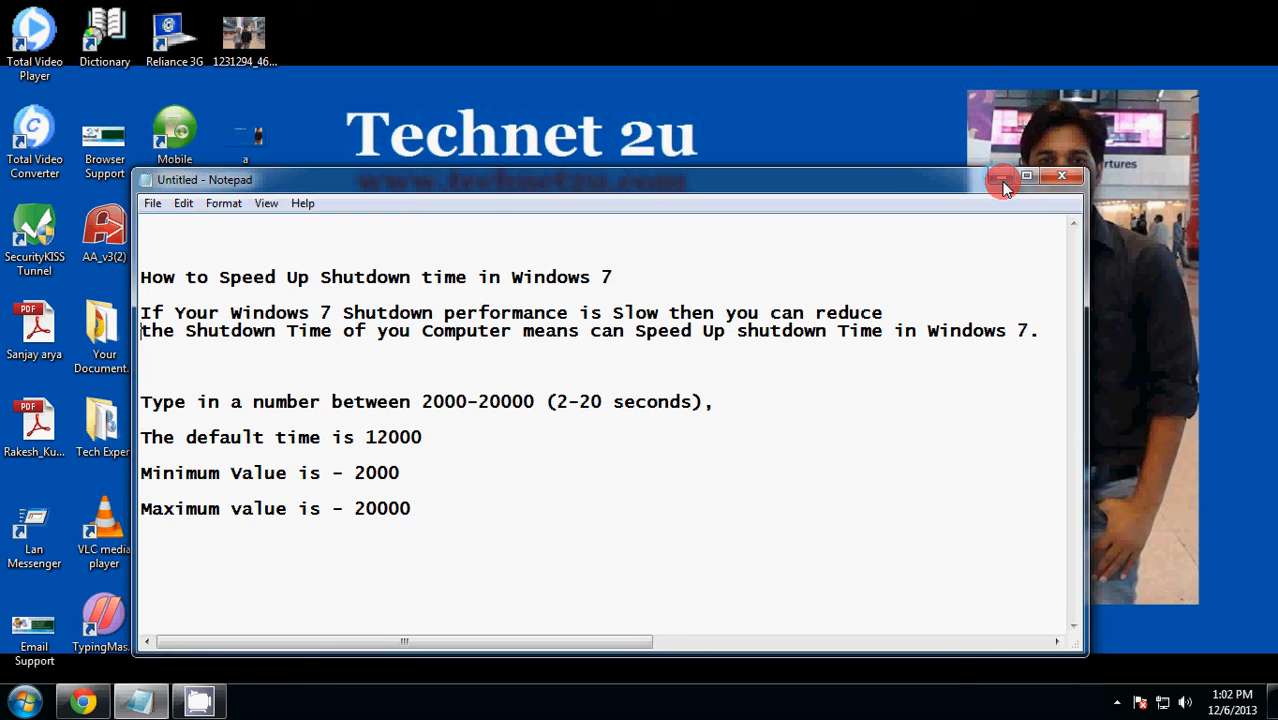
Minimize Notepad and search the Start Menu for 'regedit'.
left_click(1061, 177)
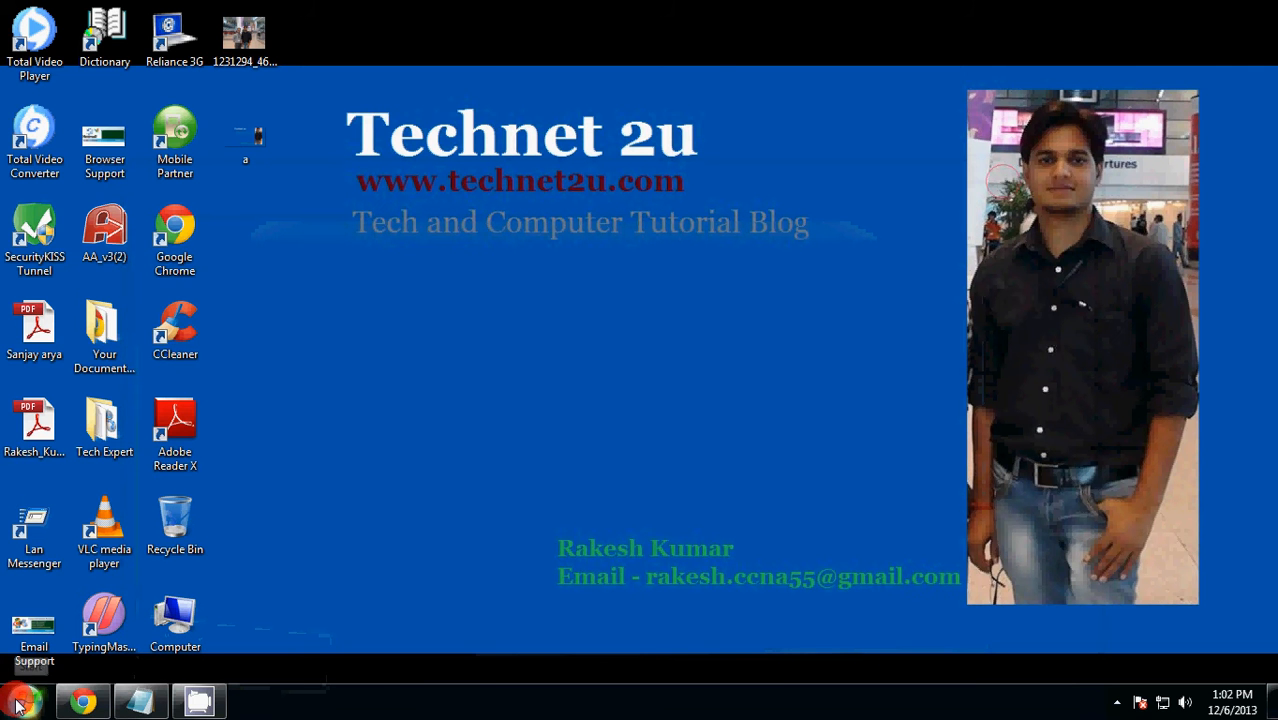
mouse_move(18, 700)
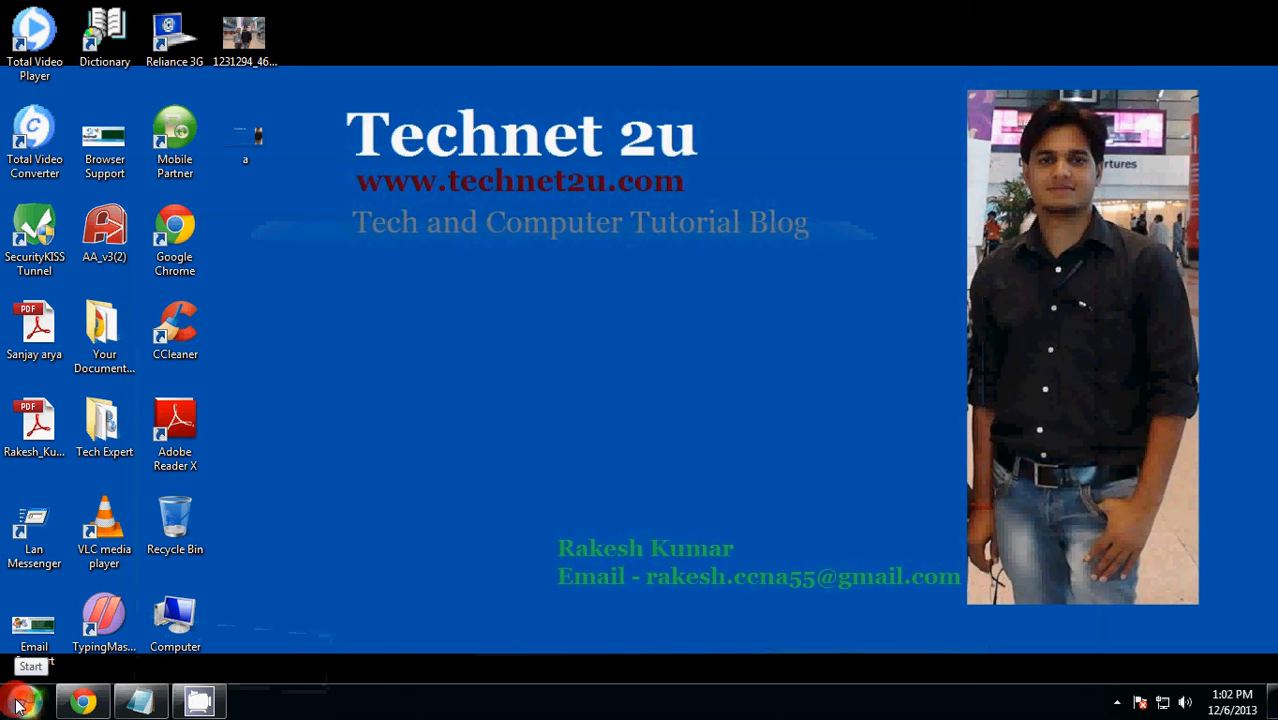
left_click(20, 700)
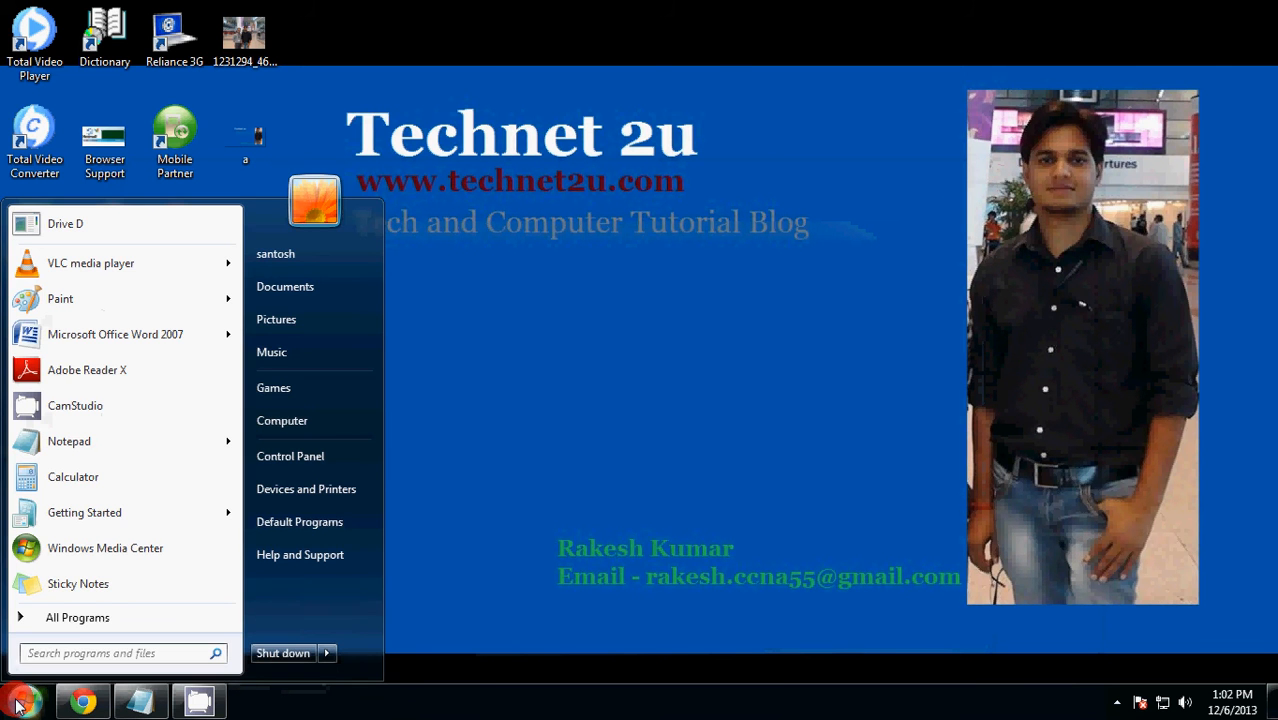
type("regedit")
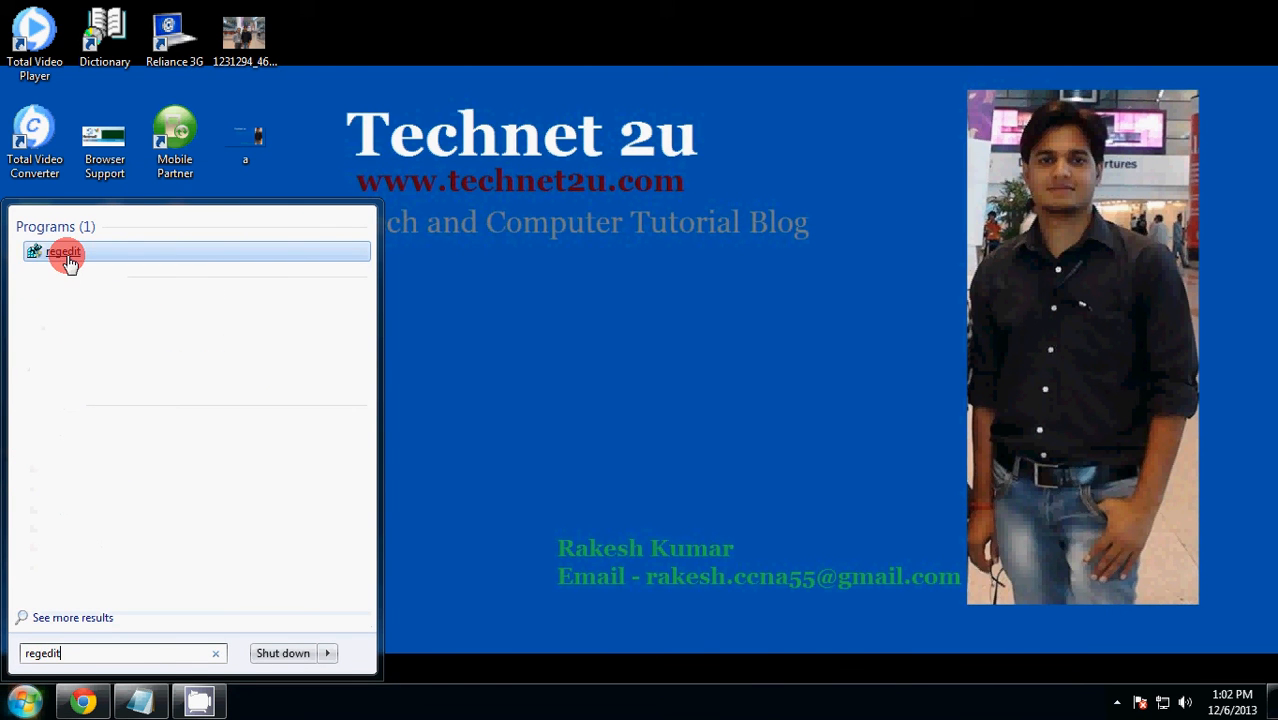
mouse_move(63, 251)
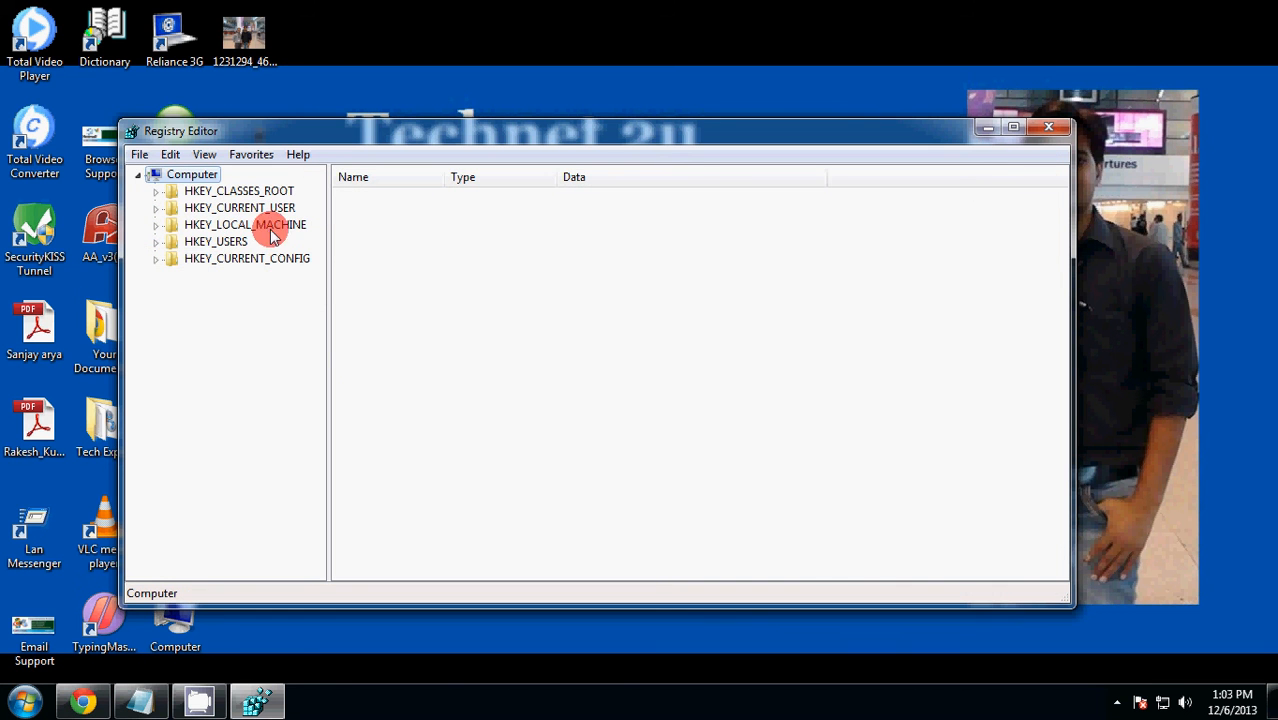
Navigate to HKEY_LOCAL_MACHINE\SYSTEM\CurrentControlSet\Control and list its values.
left_click(156, 224)
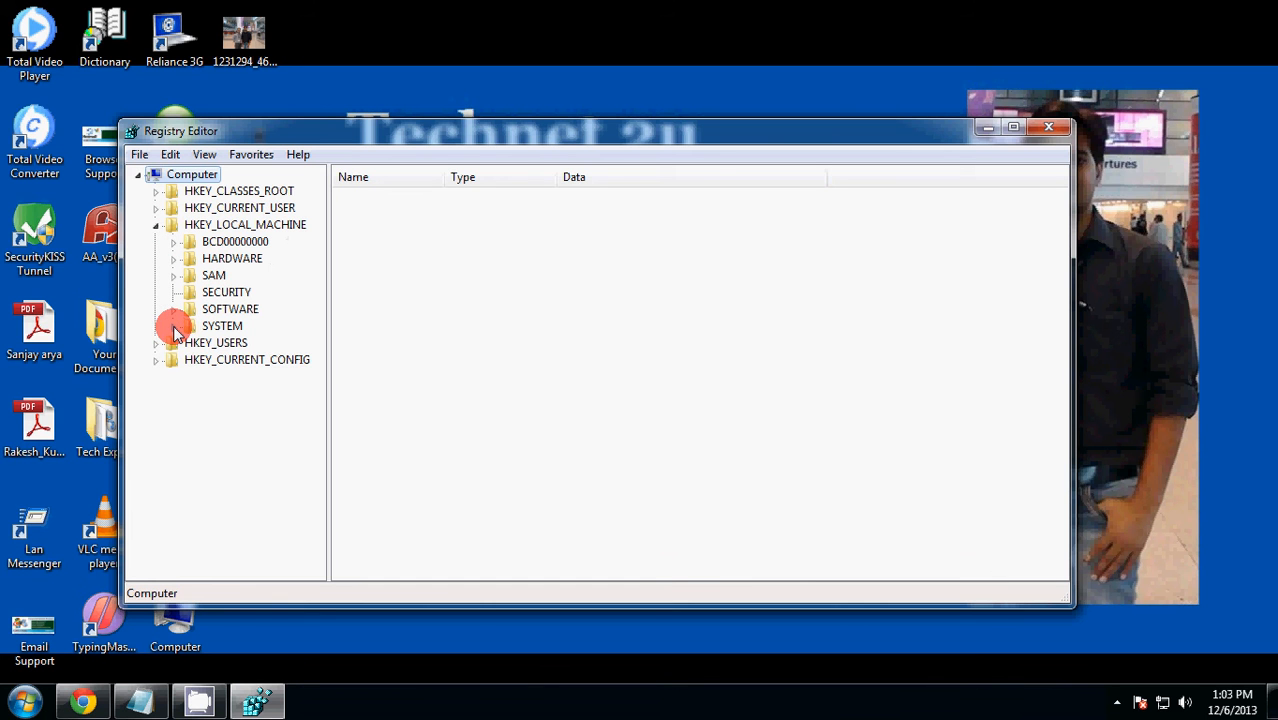
left_click(173, 326)
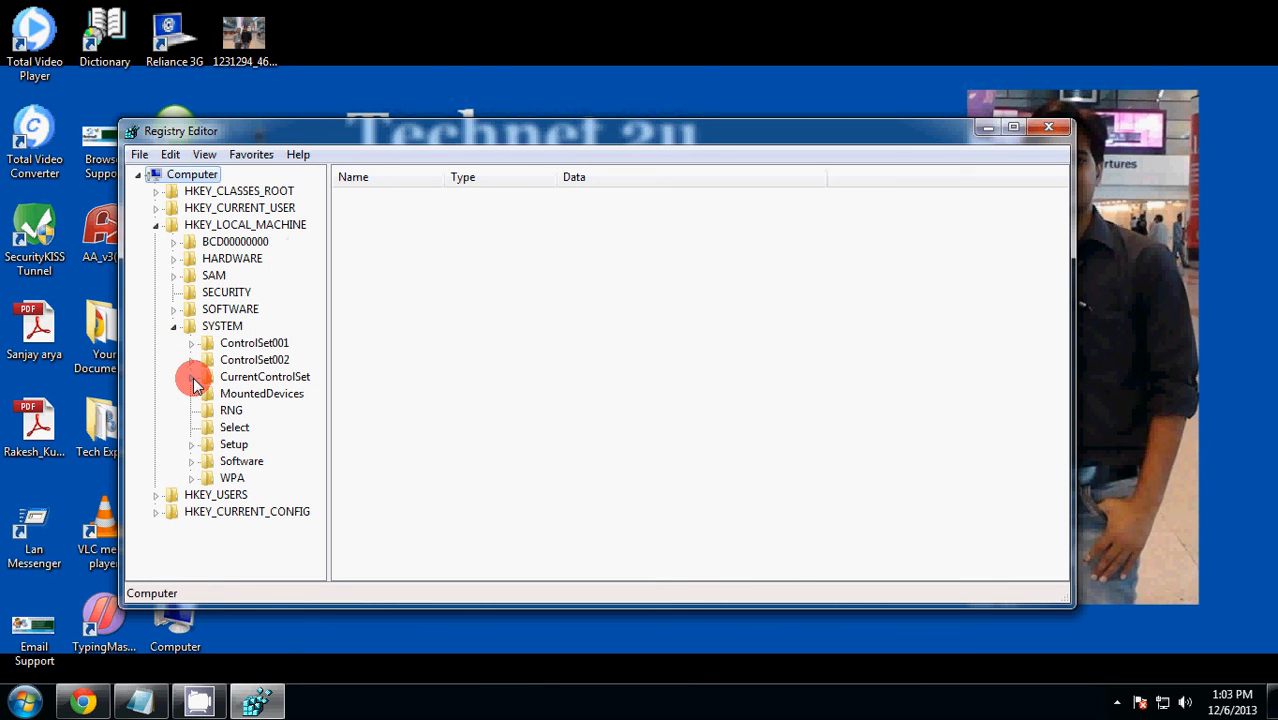
left_click(190, 376)
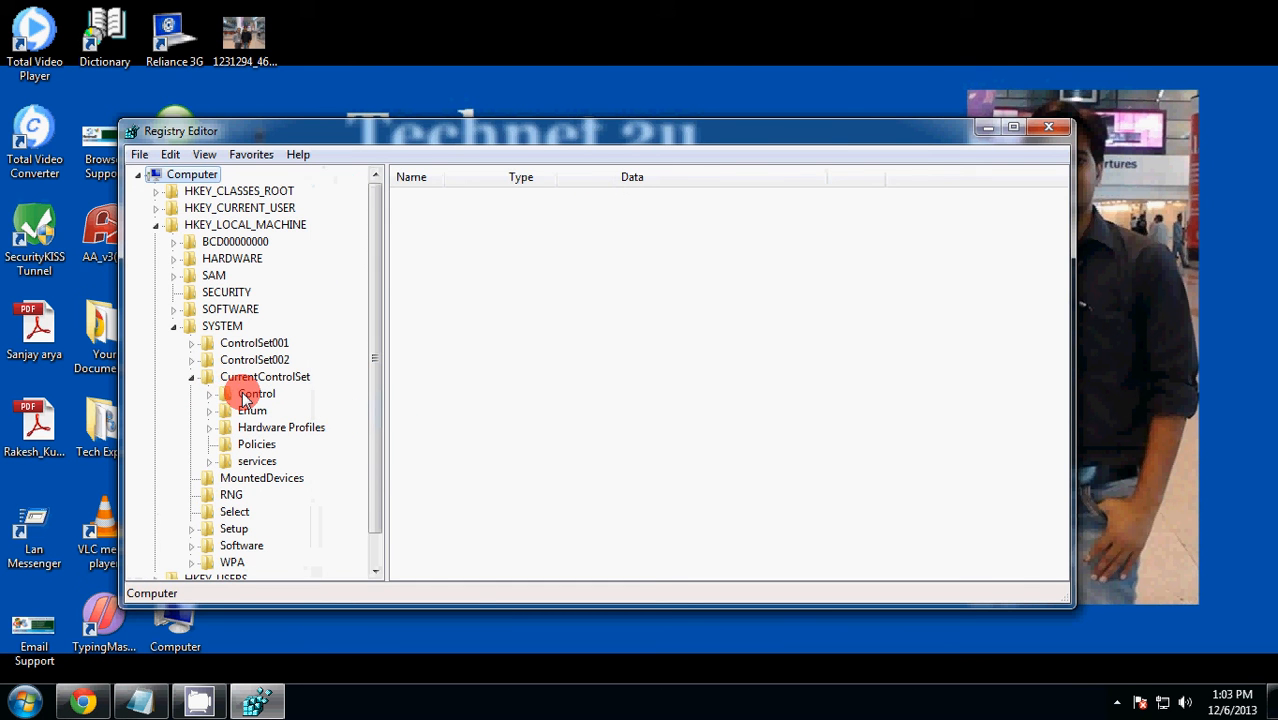
left_click(256, 393)
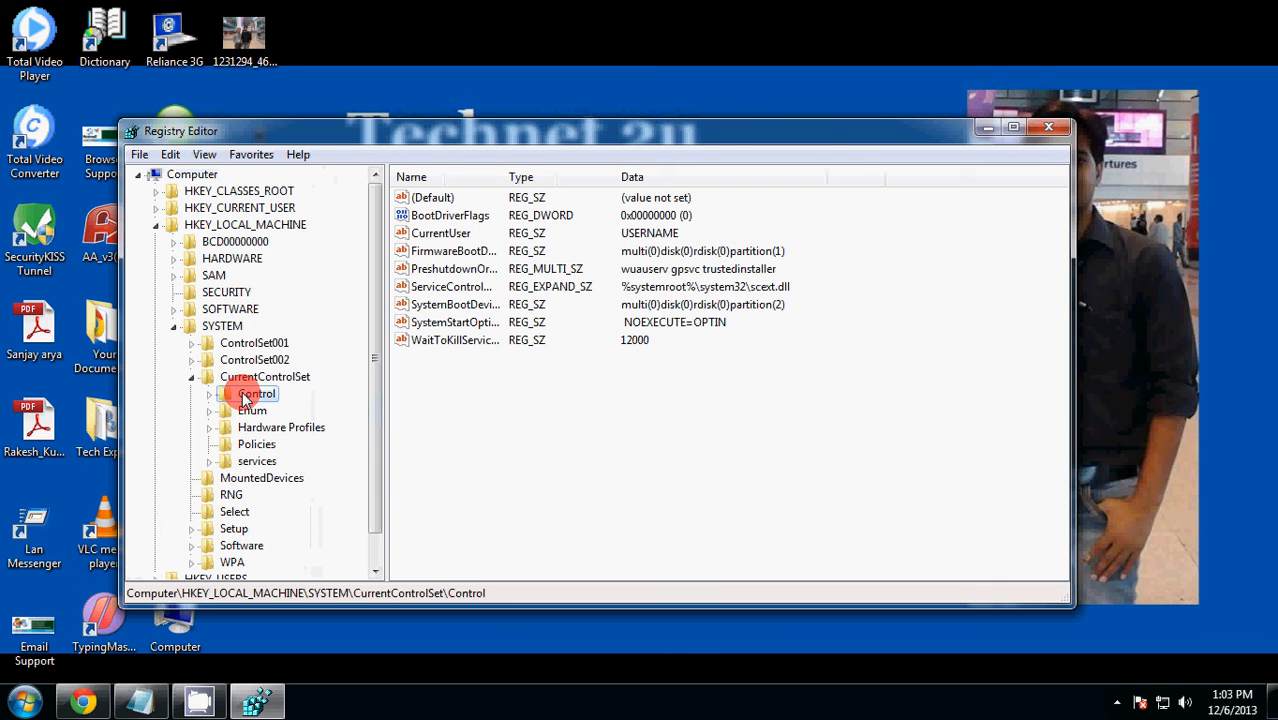
left_click(256, 393)
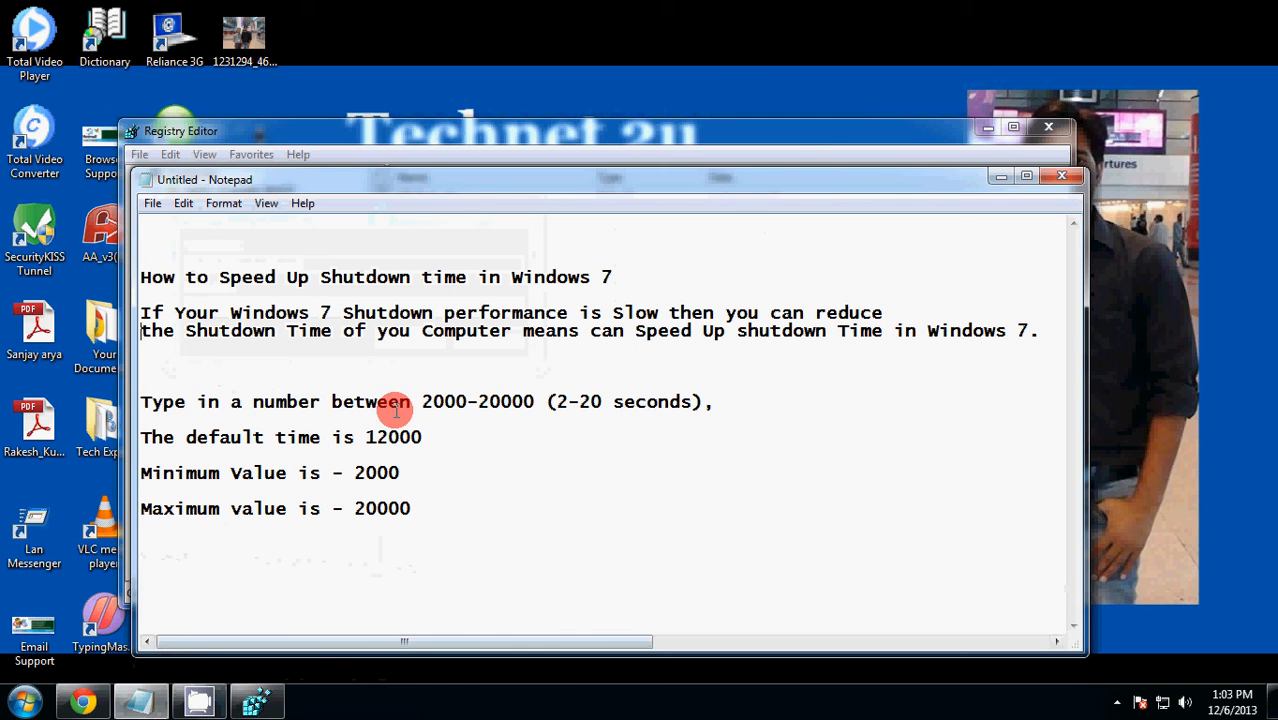
mouse_move(520, 408)
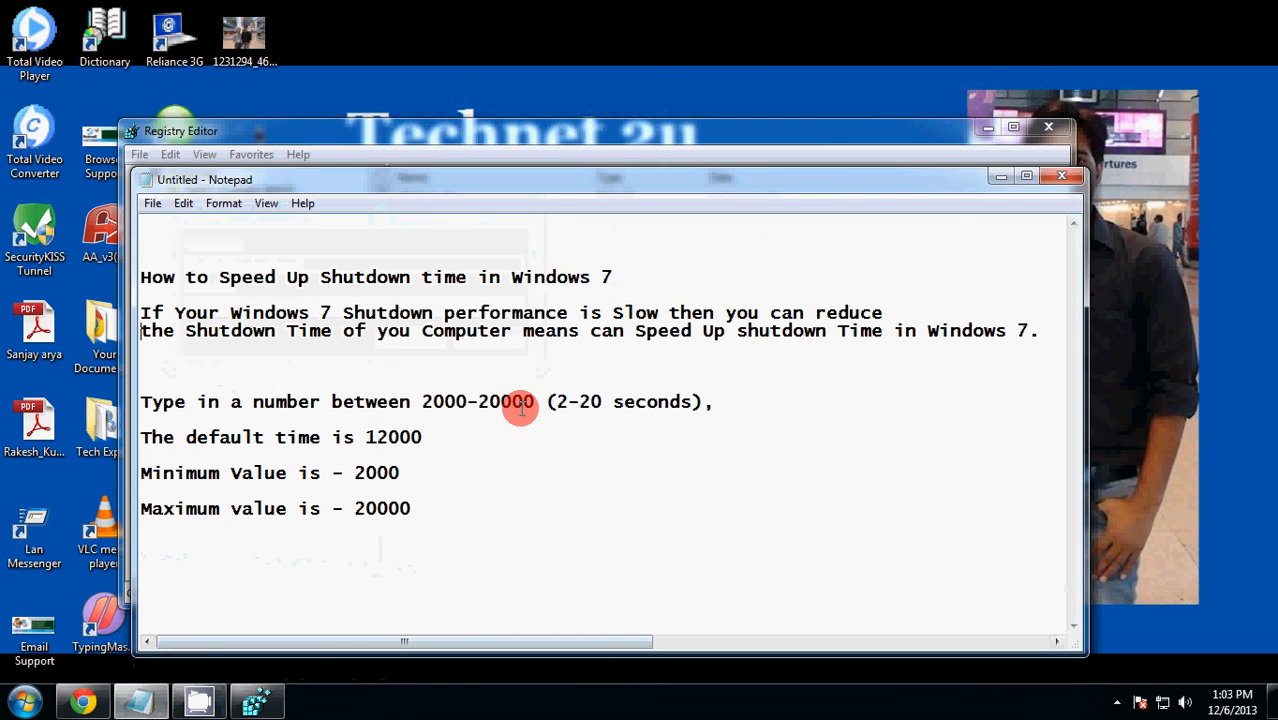
mouse_move(565, 405)
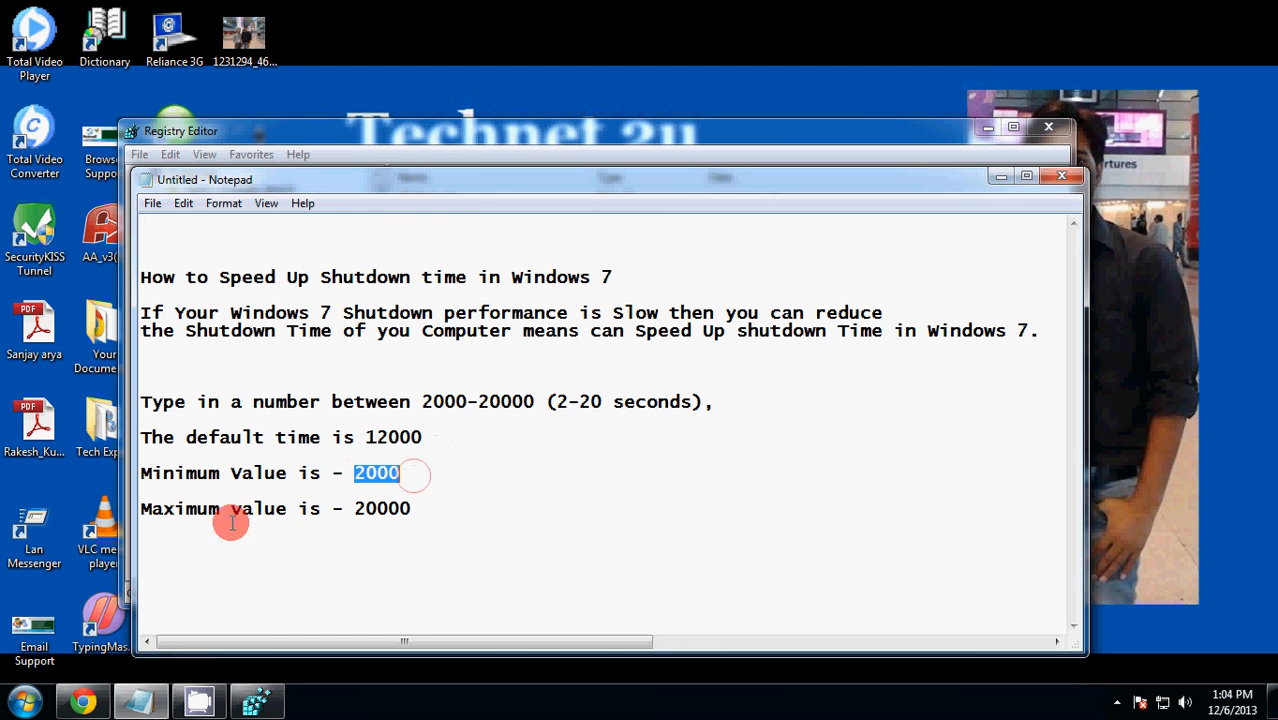
Highlight the minimum value 2000 in the shutdown notes.
double_click(382, 508)
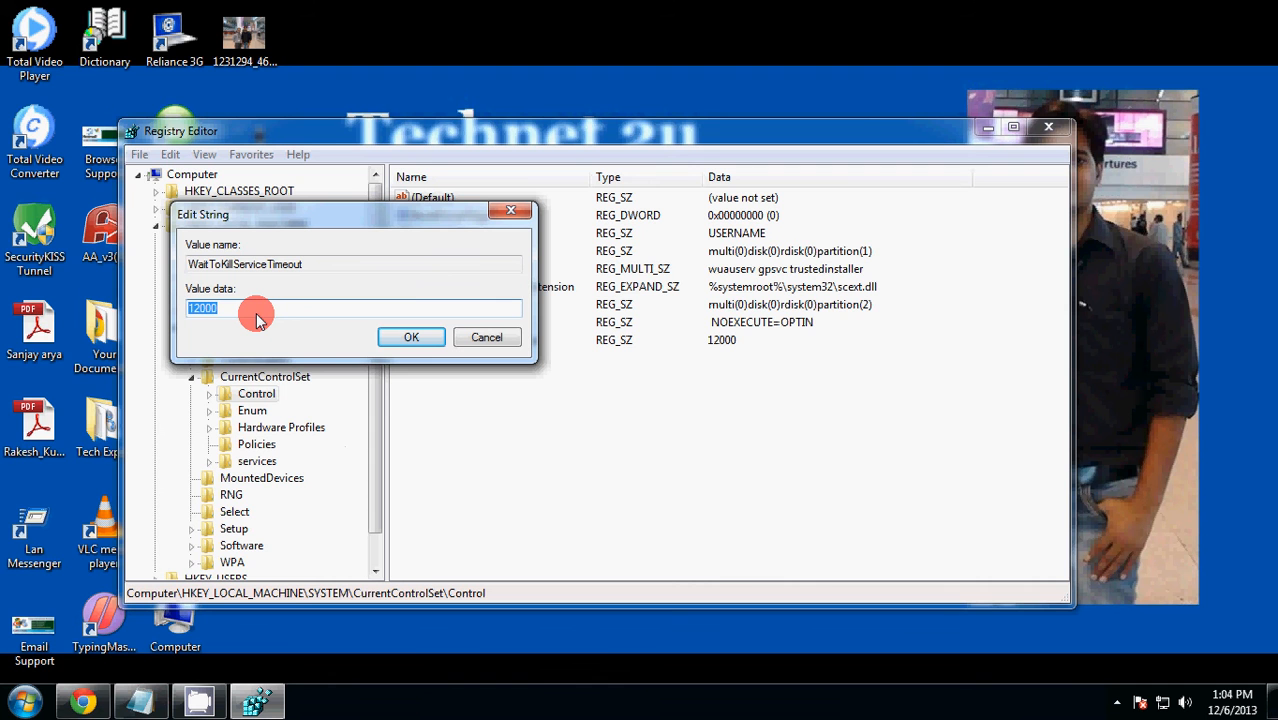
Set WaitToKillServiceTimeout's value data to 5000 and confirm.
type("5")
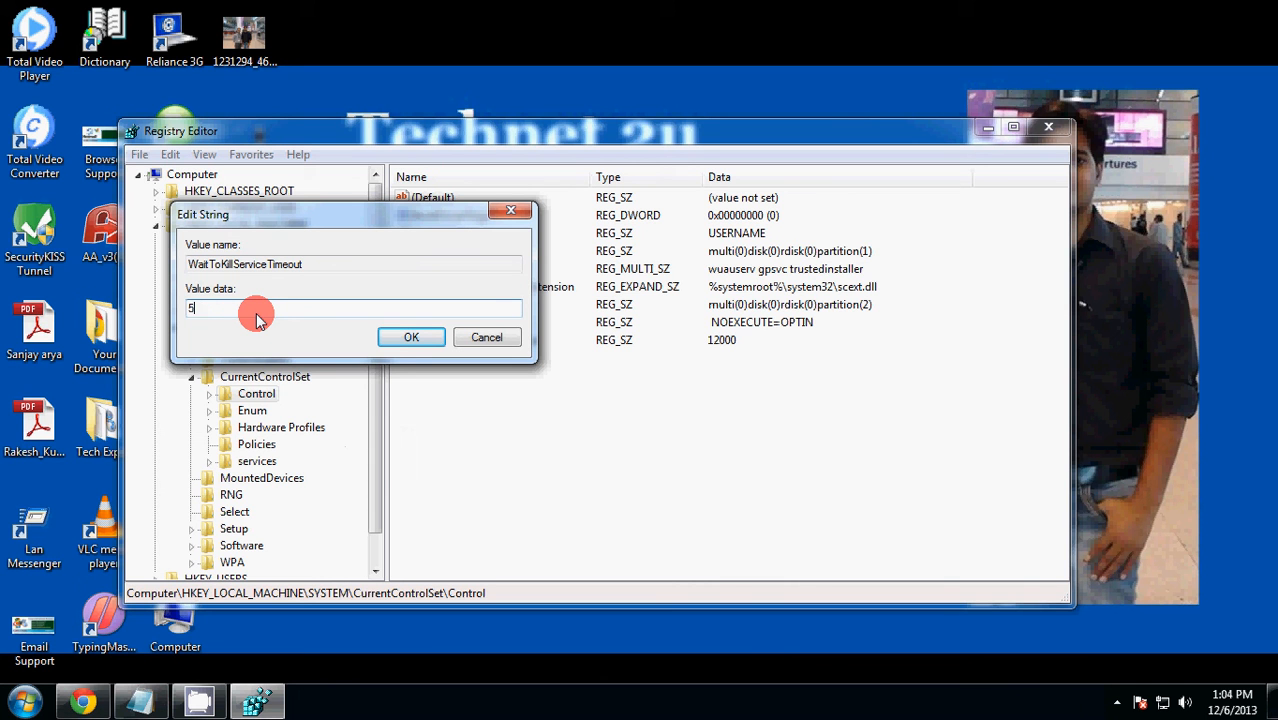
type("000")
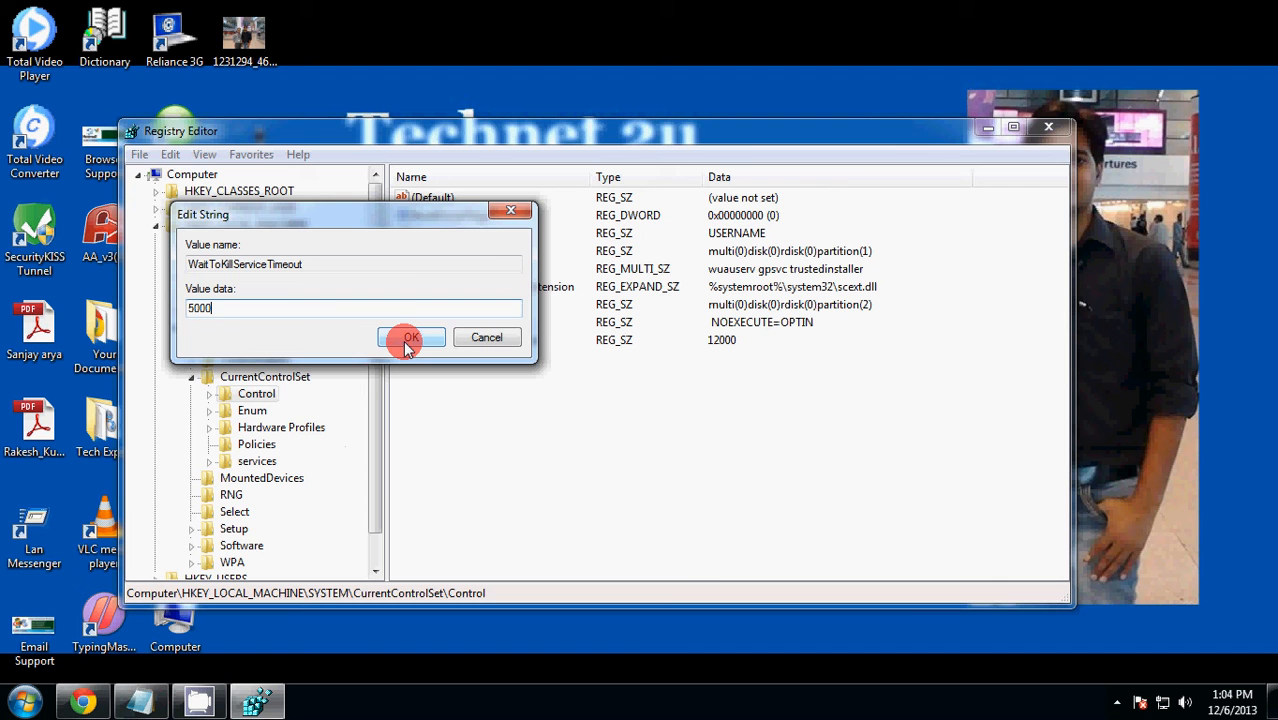
left_click(409, 337)
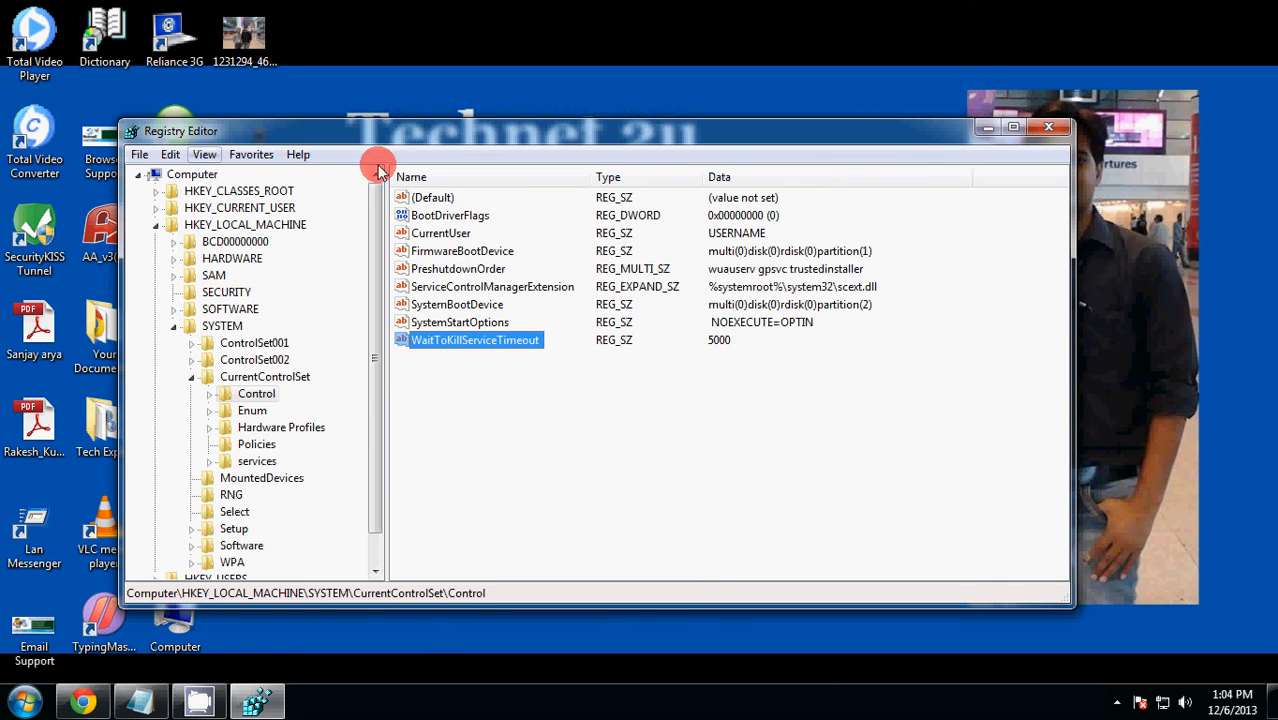
mouse_move(1049, 128)
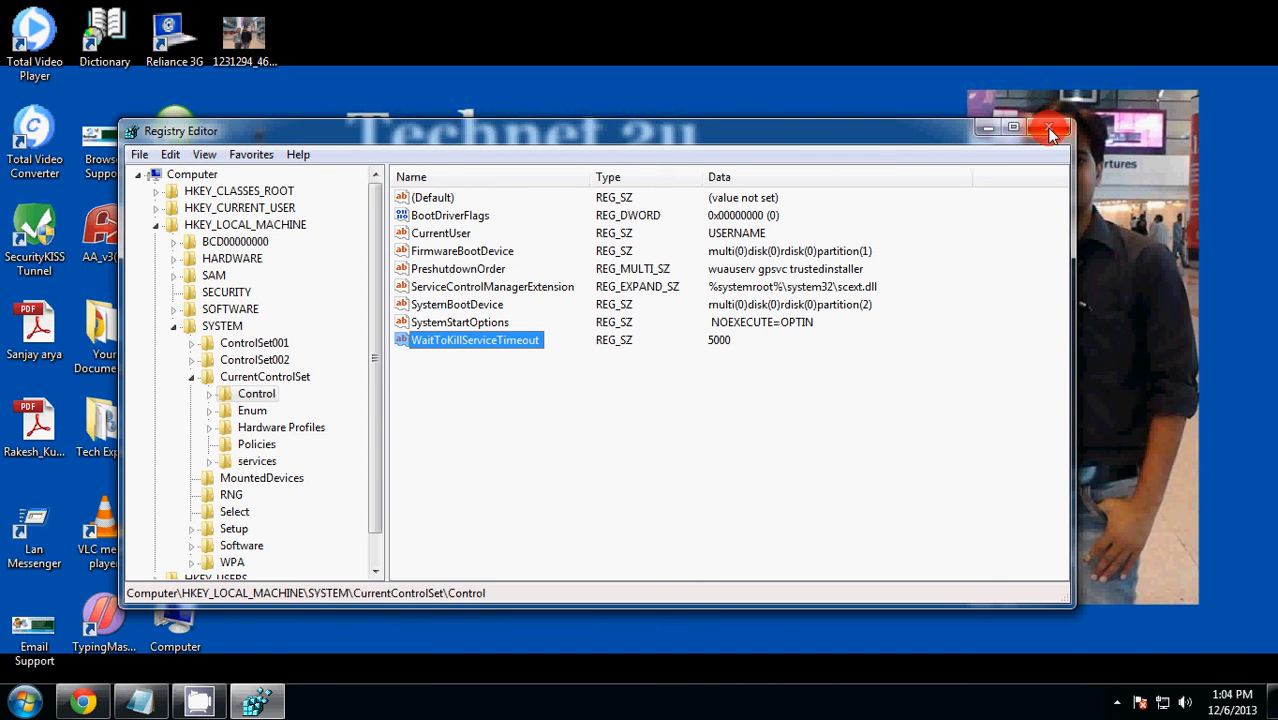
mouse_move(1050, 133)
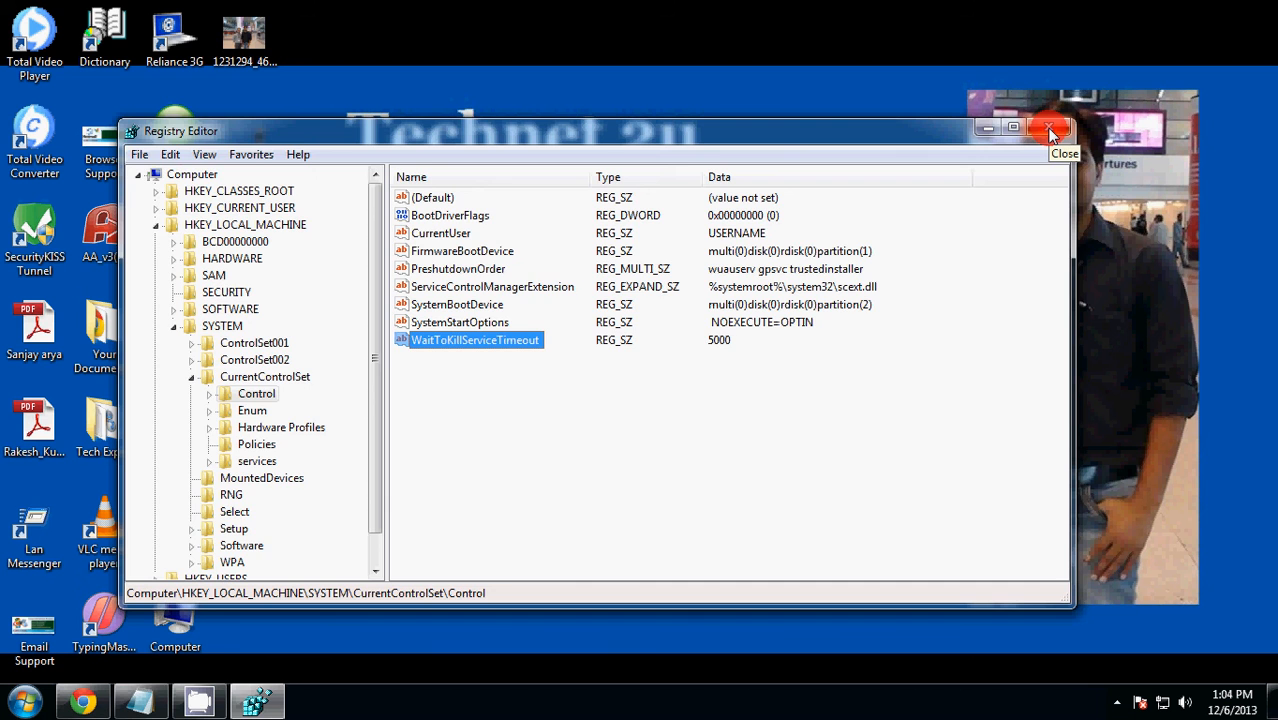
Close Registry Editor, returning to the desktop.
left_click(1051, 131)
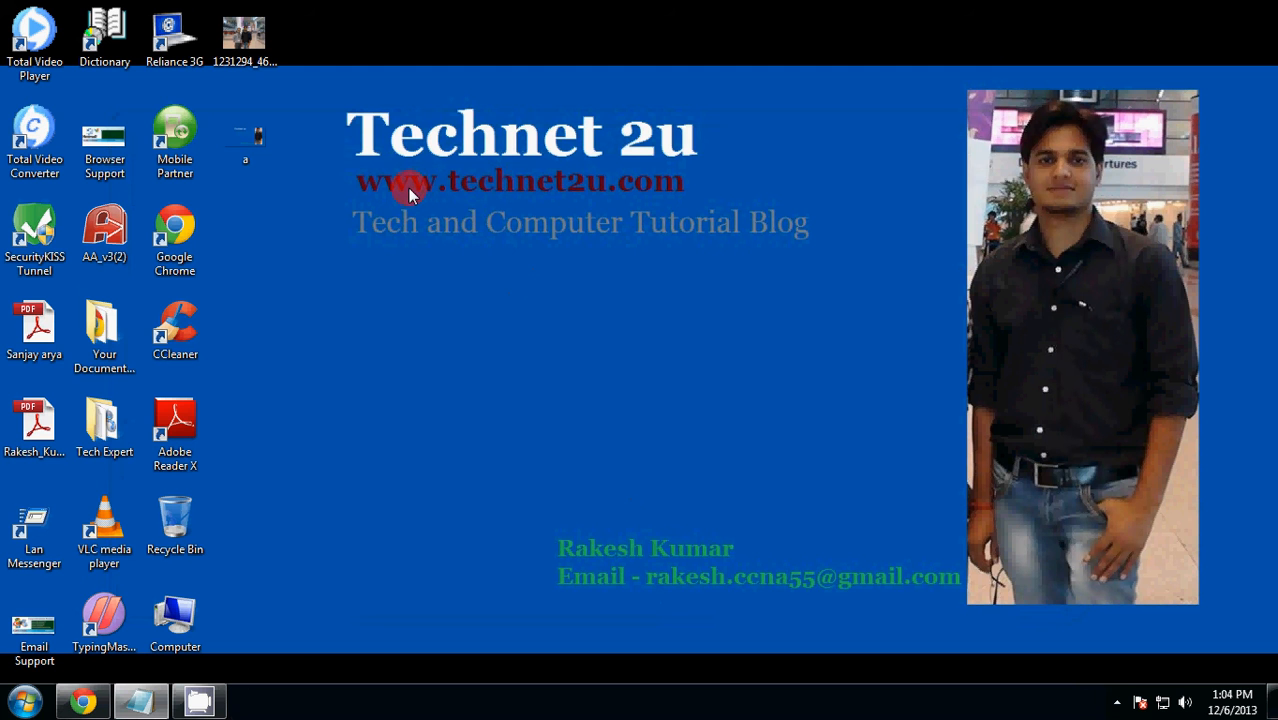
mouse_move(492, 210)
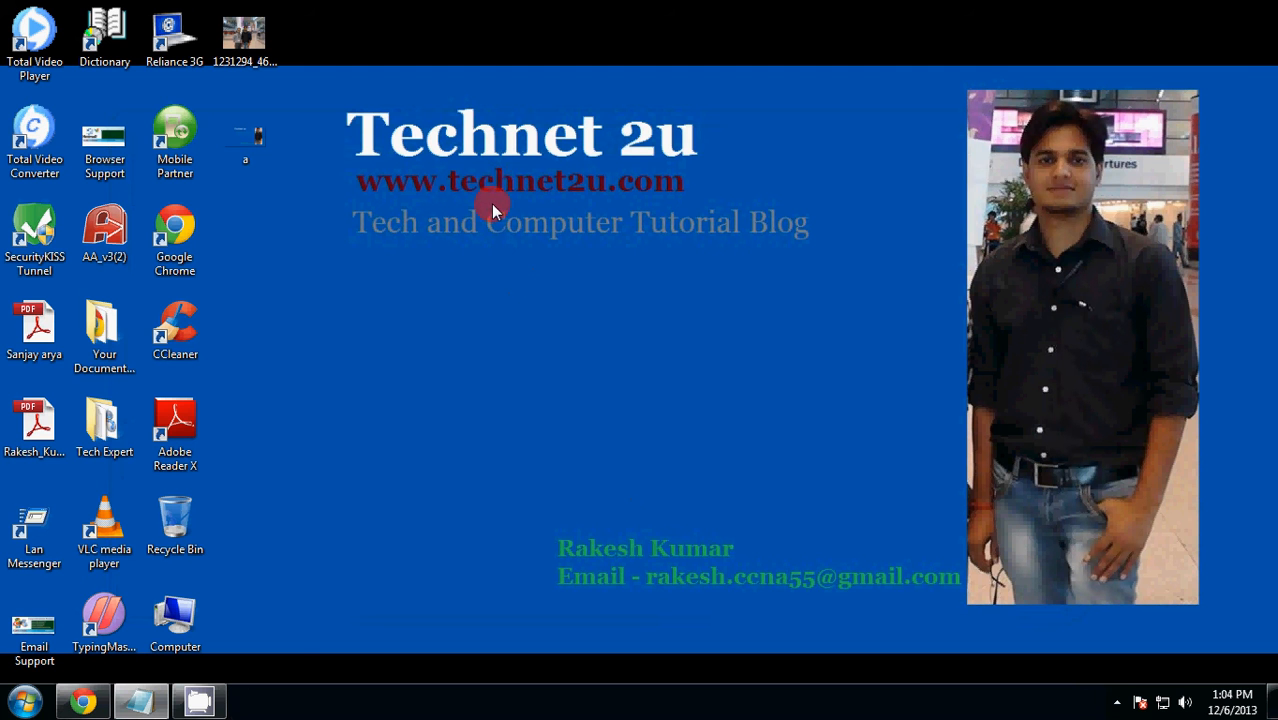